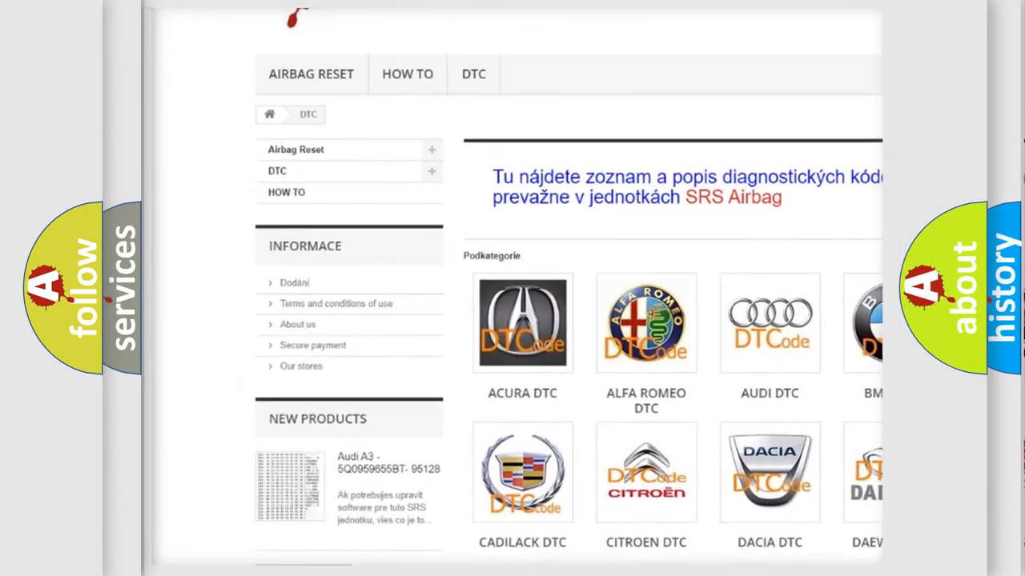
pyautogui.scroll(-3)
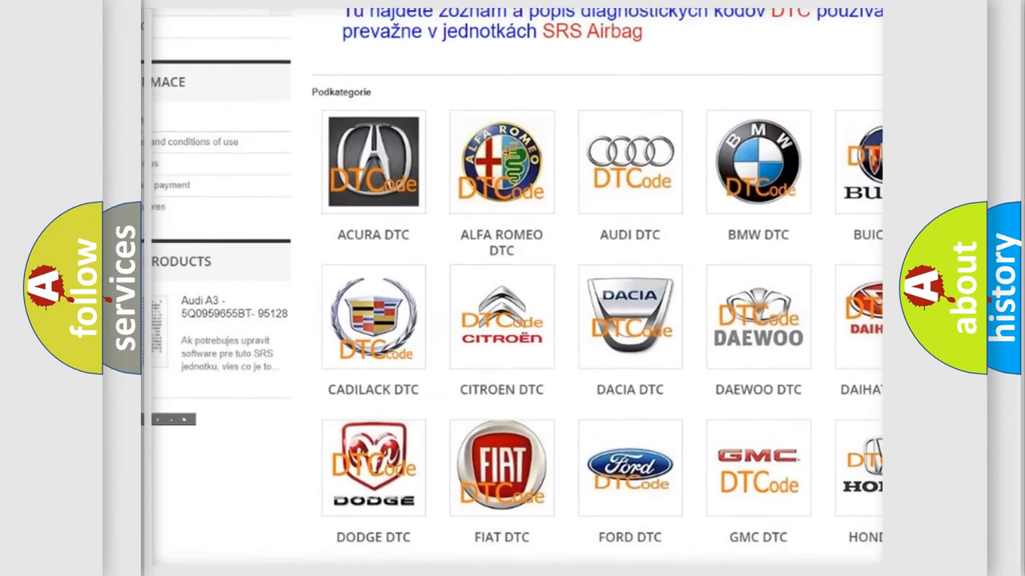